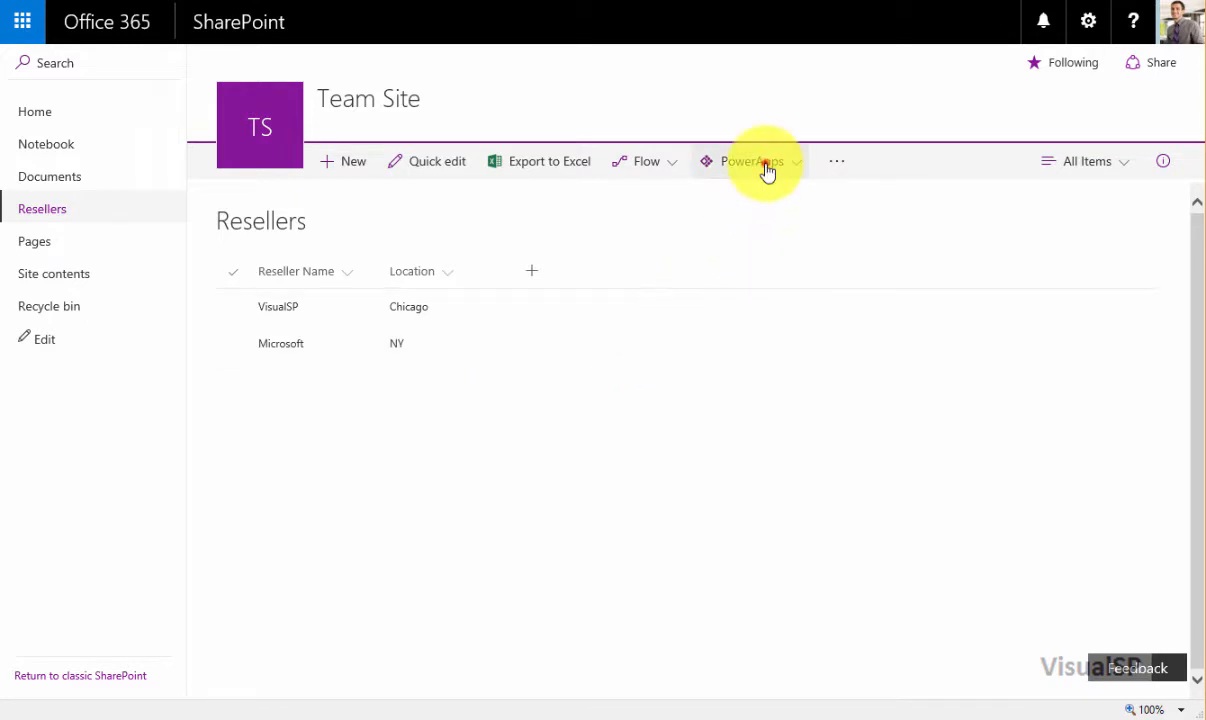
# Step: Create a PowerApps app named 'Manage Resellers' from the Resellers list
pyautogui.click(751, 161)
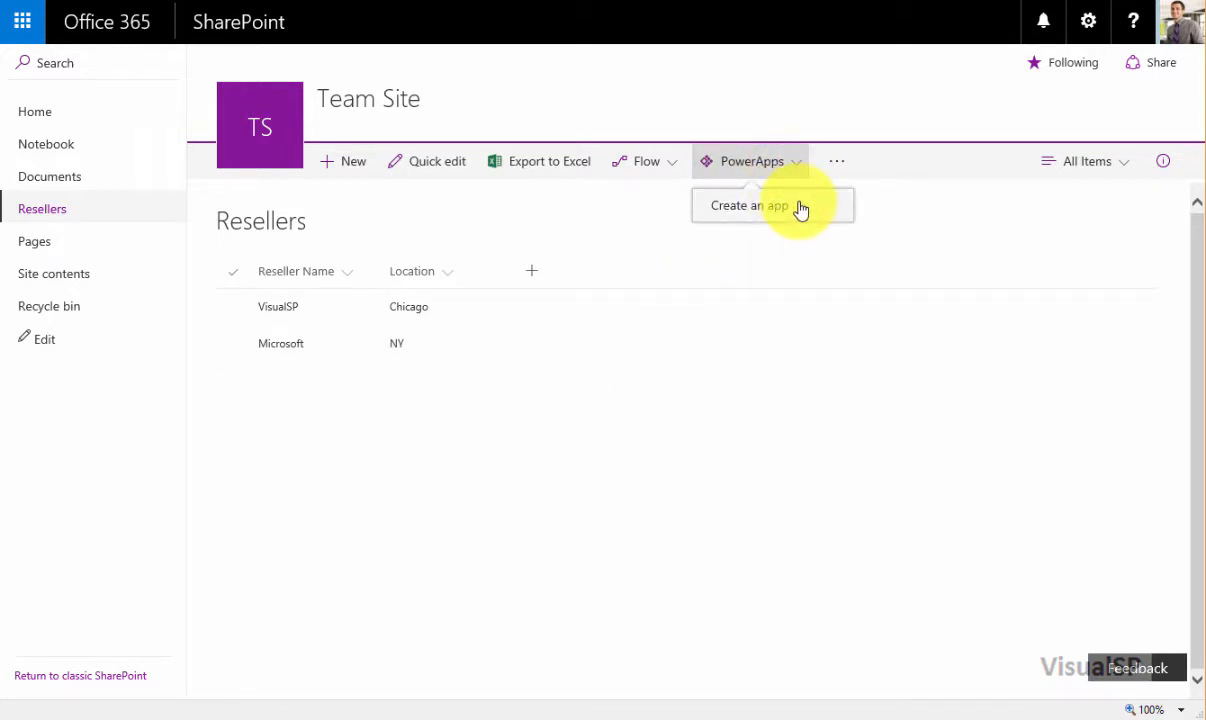
pyautogui.click(748, 205)
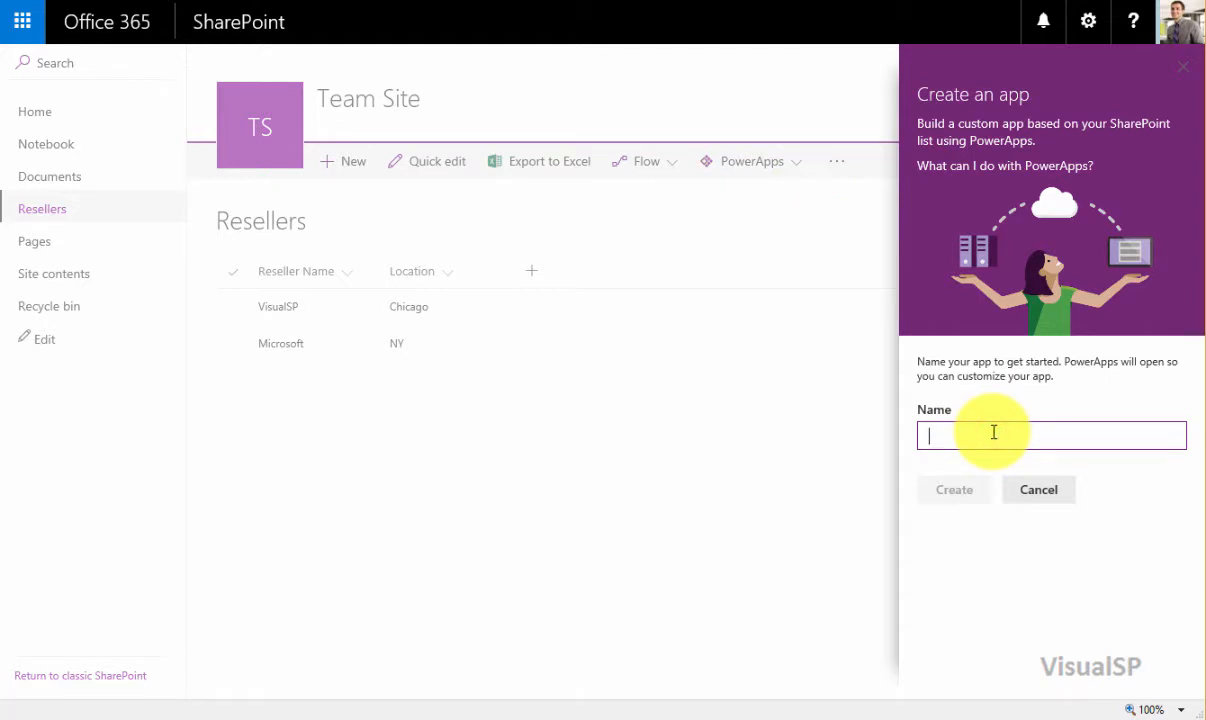
pyautogui.write('Manage Resellers')
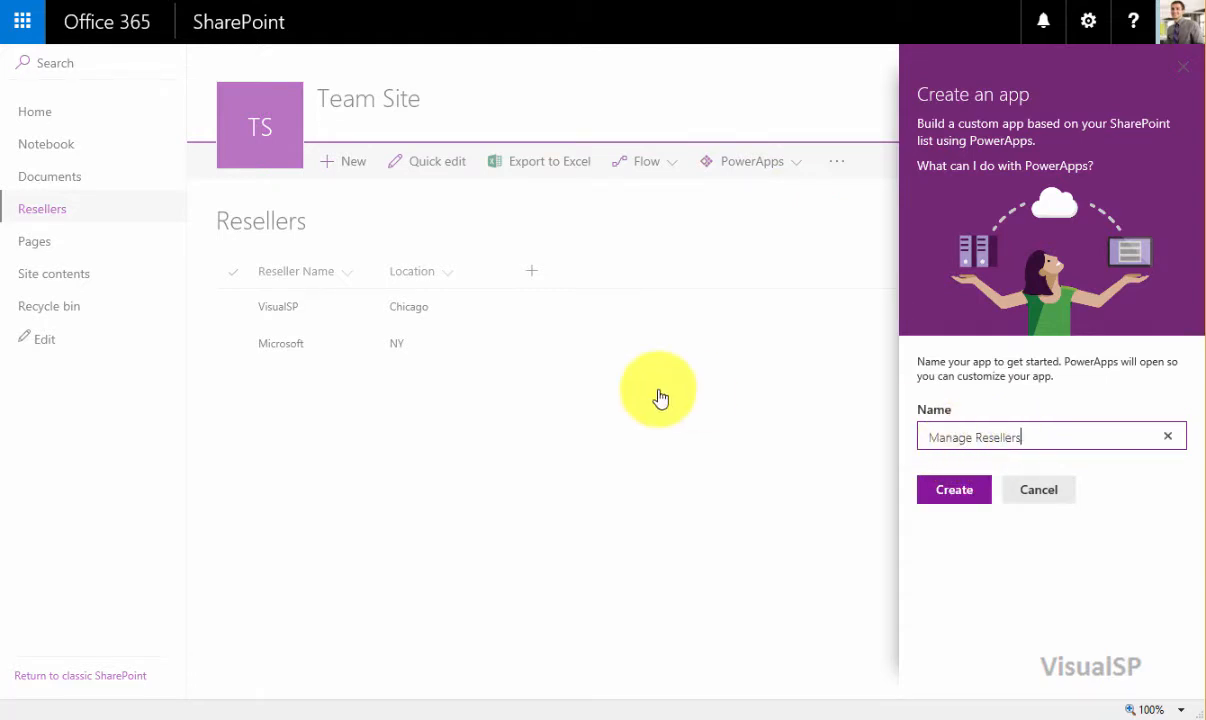
pyautogui.click(953, 489)
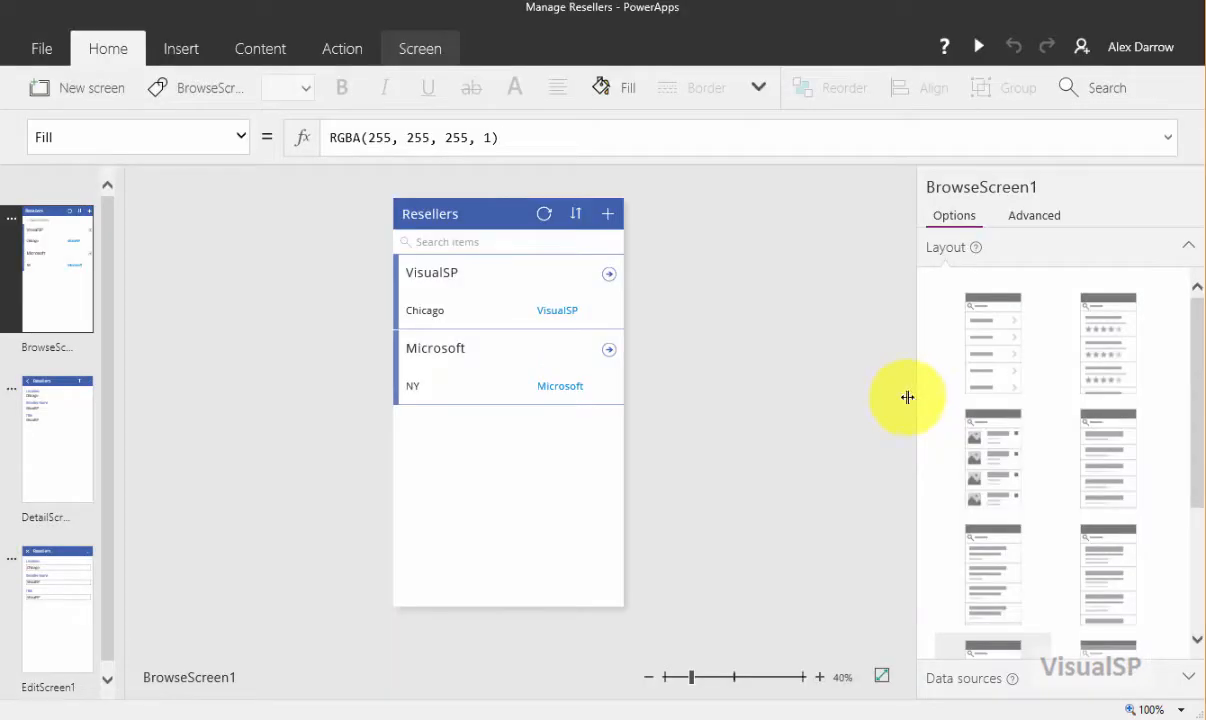
pyautogui.moveTo(615, 378)
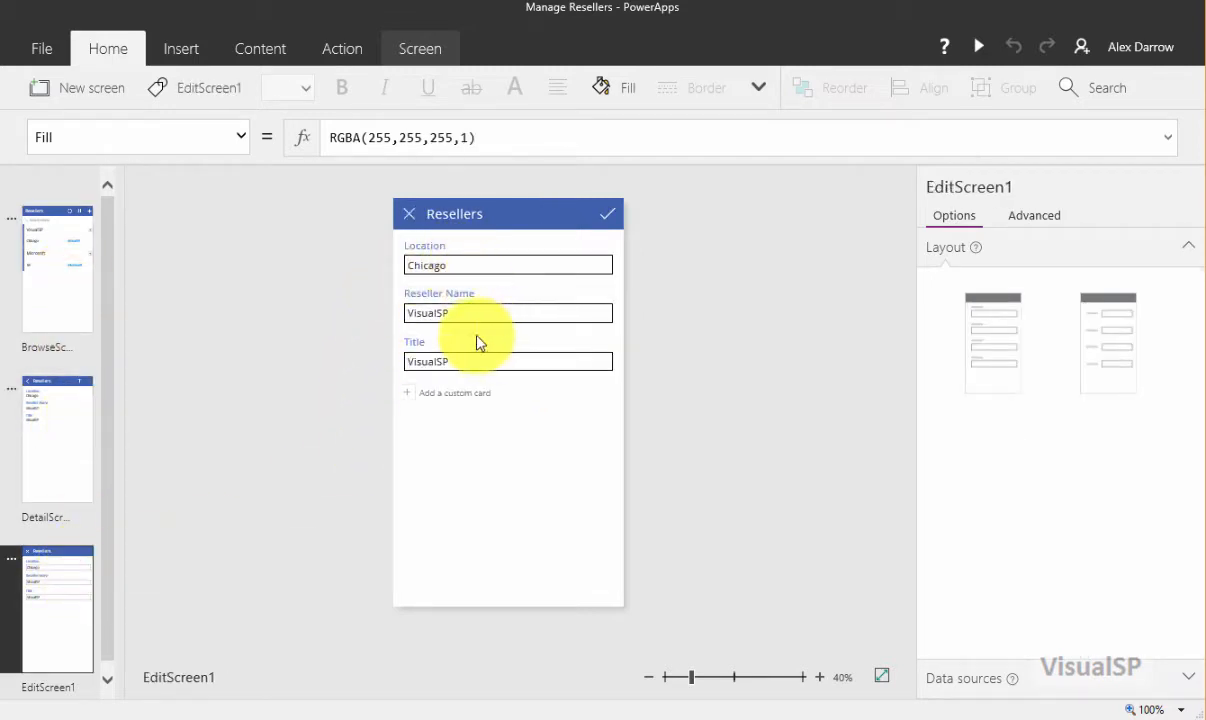
pyautogui.moveTo(583, 65)
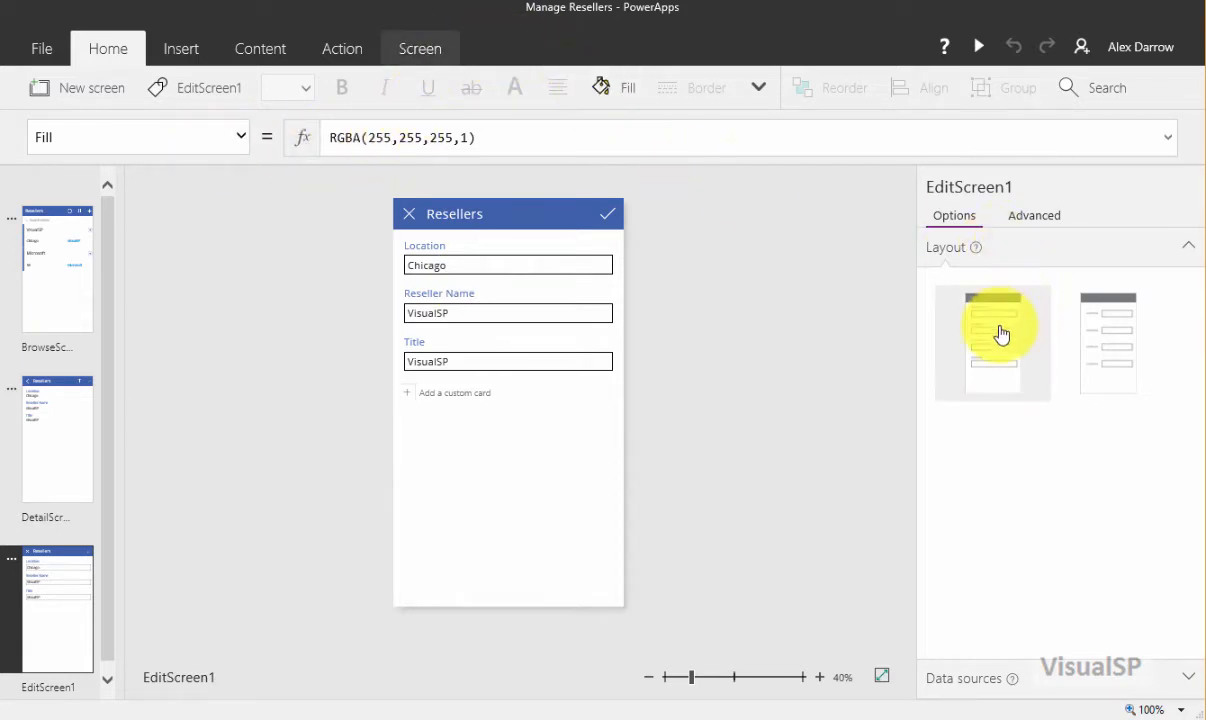
# Step: Apply the stacked form layout to EditScreen1 and the title-and-subtitle layout to BrowseScreen1
pyautogui.click(1107, 343)
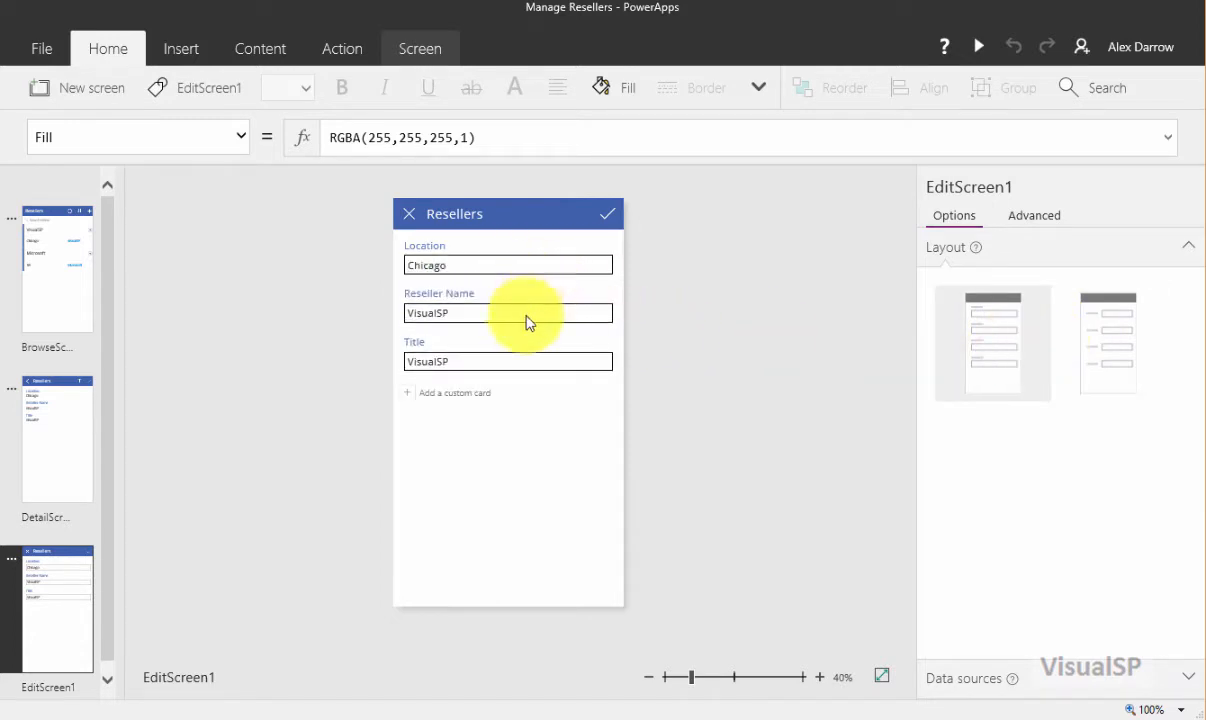
pyautogui.click(57, 268)
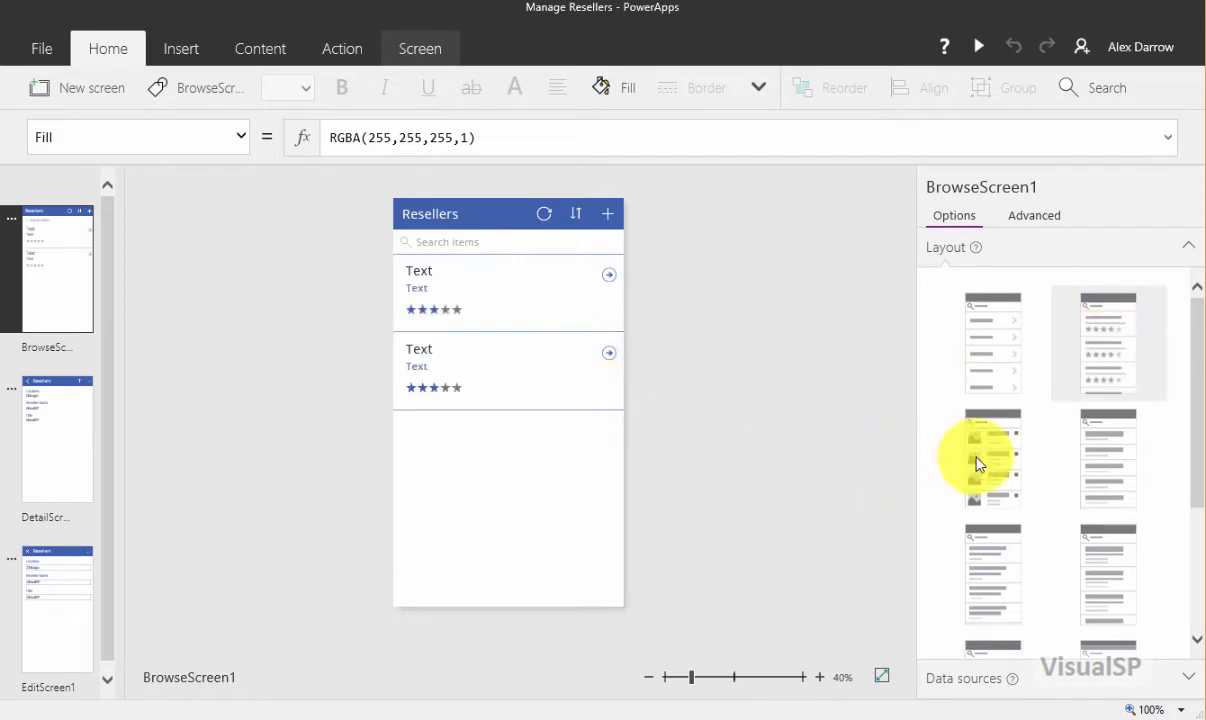
pyautogui.moveTo(1095, 460)
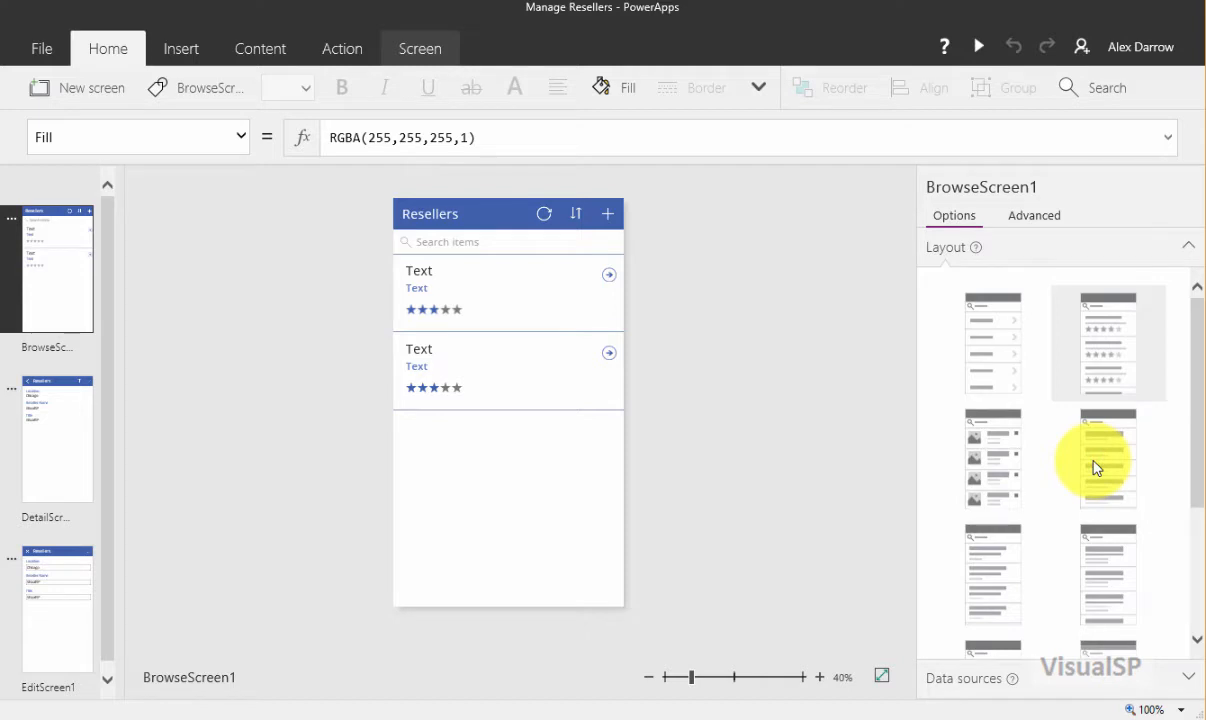
pyautogui.click(1108, 460)
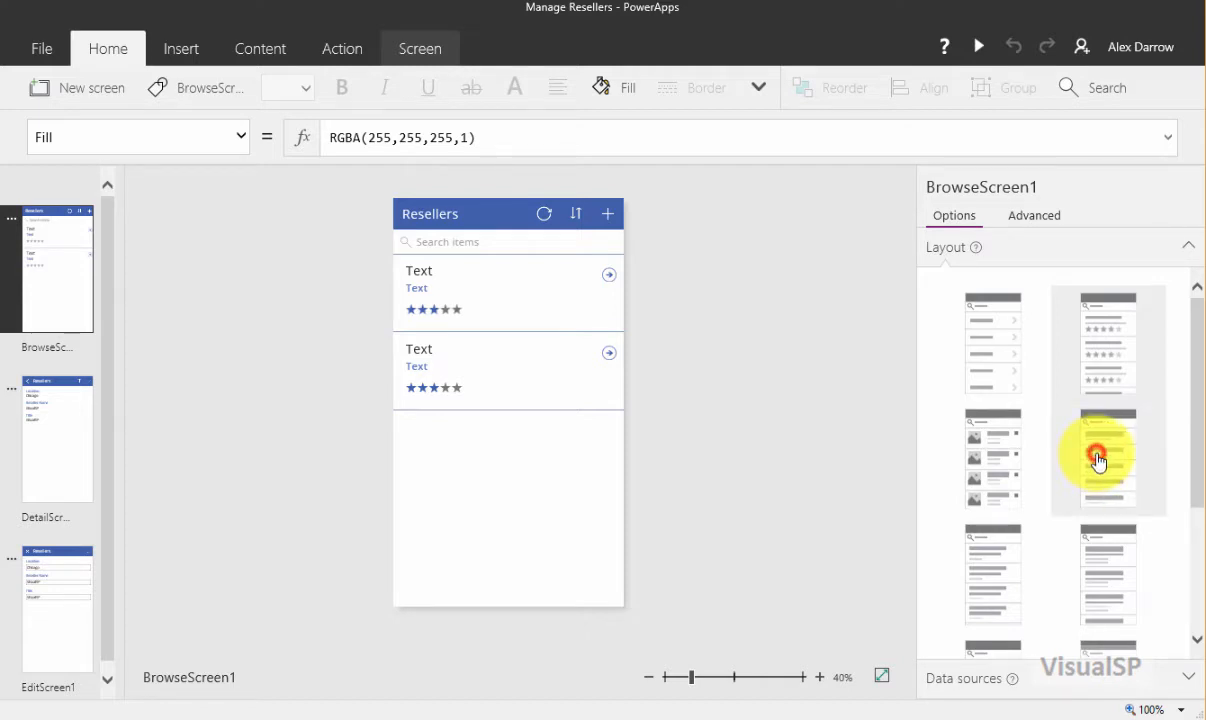
pyautogui.click(1108, 458)
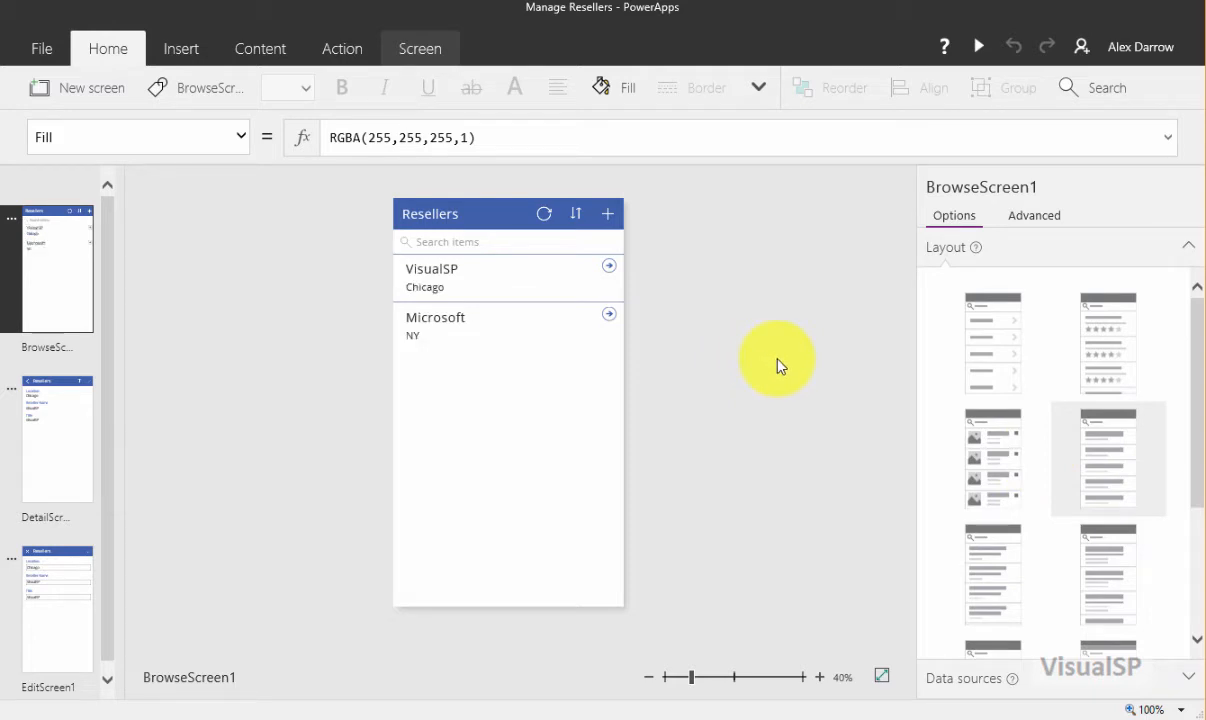
pyautogui.moveTo(813, 351)
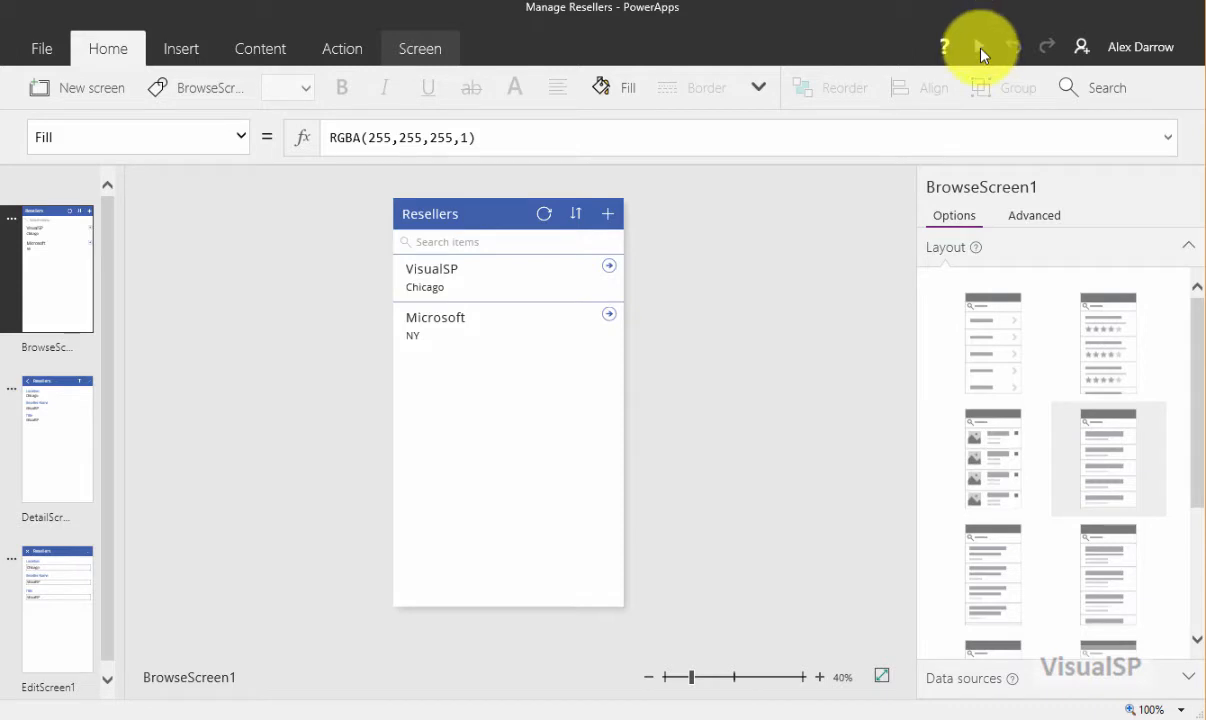
# Step: Preview the app and start a new reseller record named 'Contoso'
pyautogui.click(978, 46)
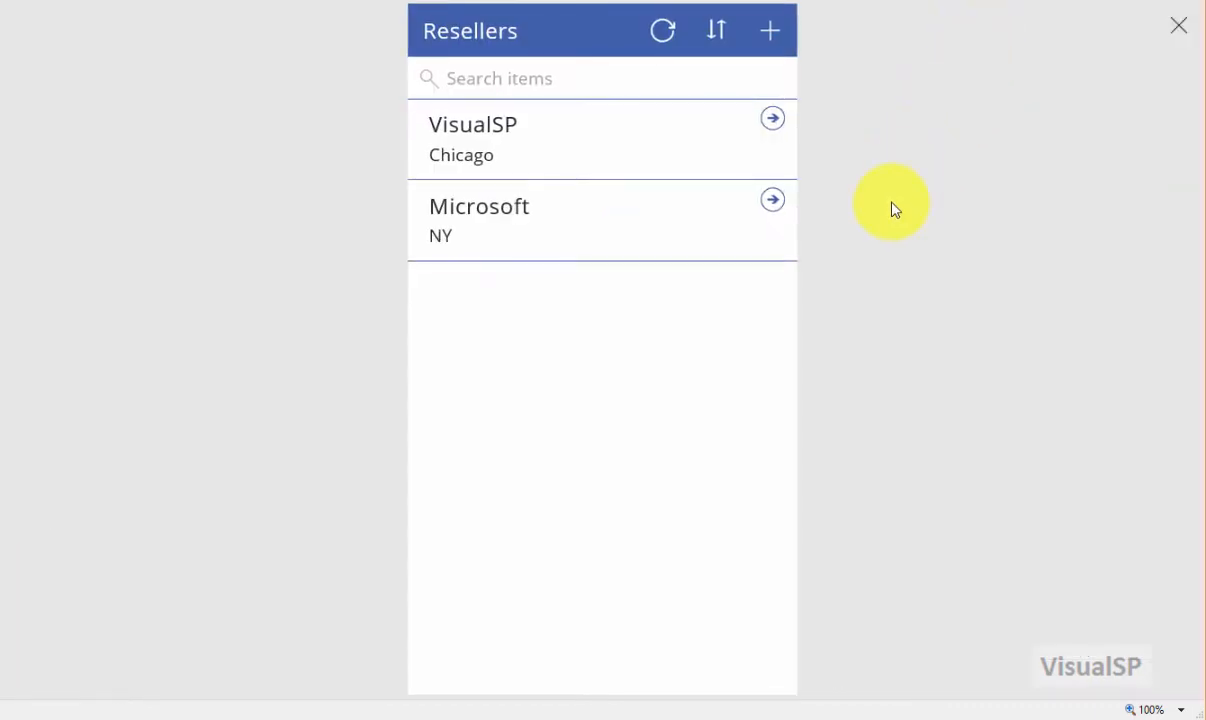
pyautogui.moveTo(873, 280)
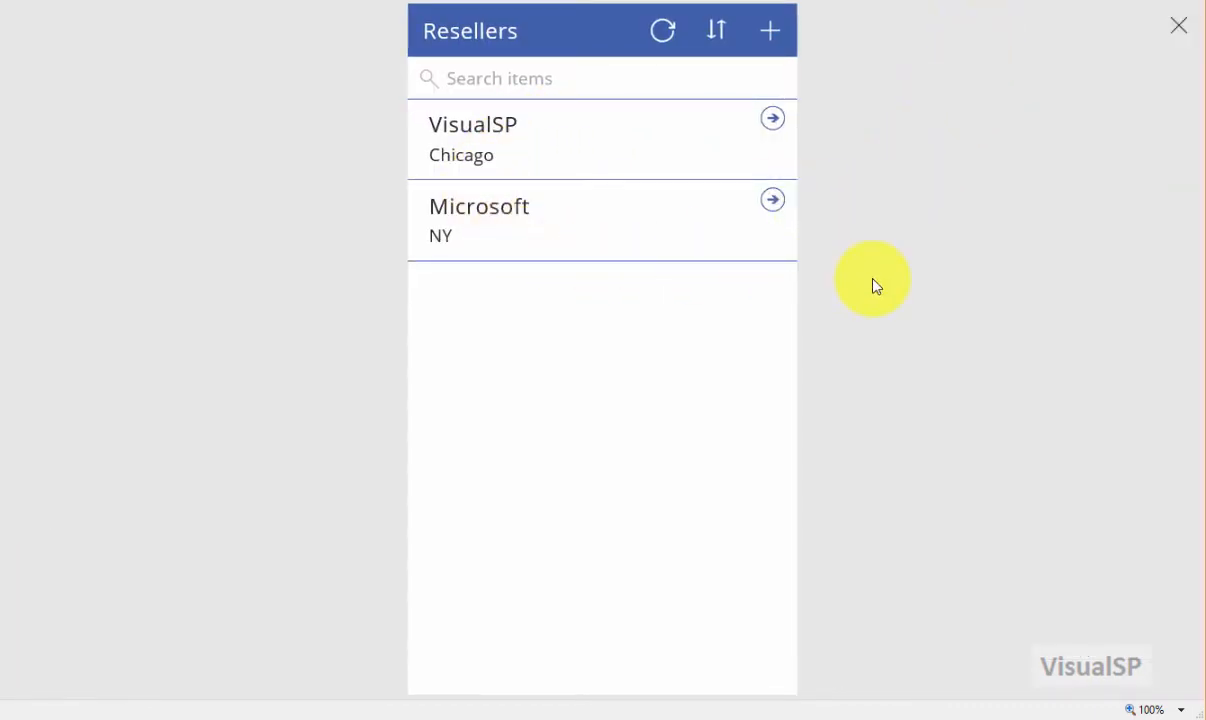
pyautogui.moveTo(770, 31)
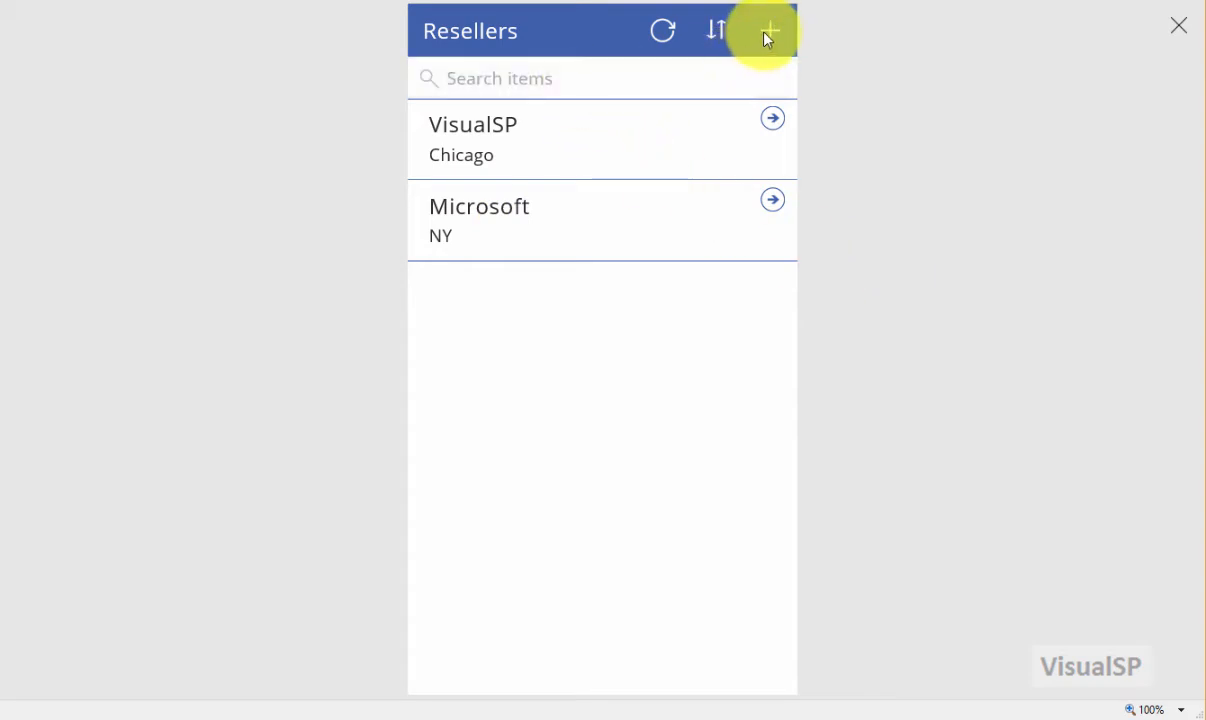
pyautogui.click(770, 31)
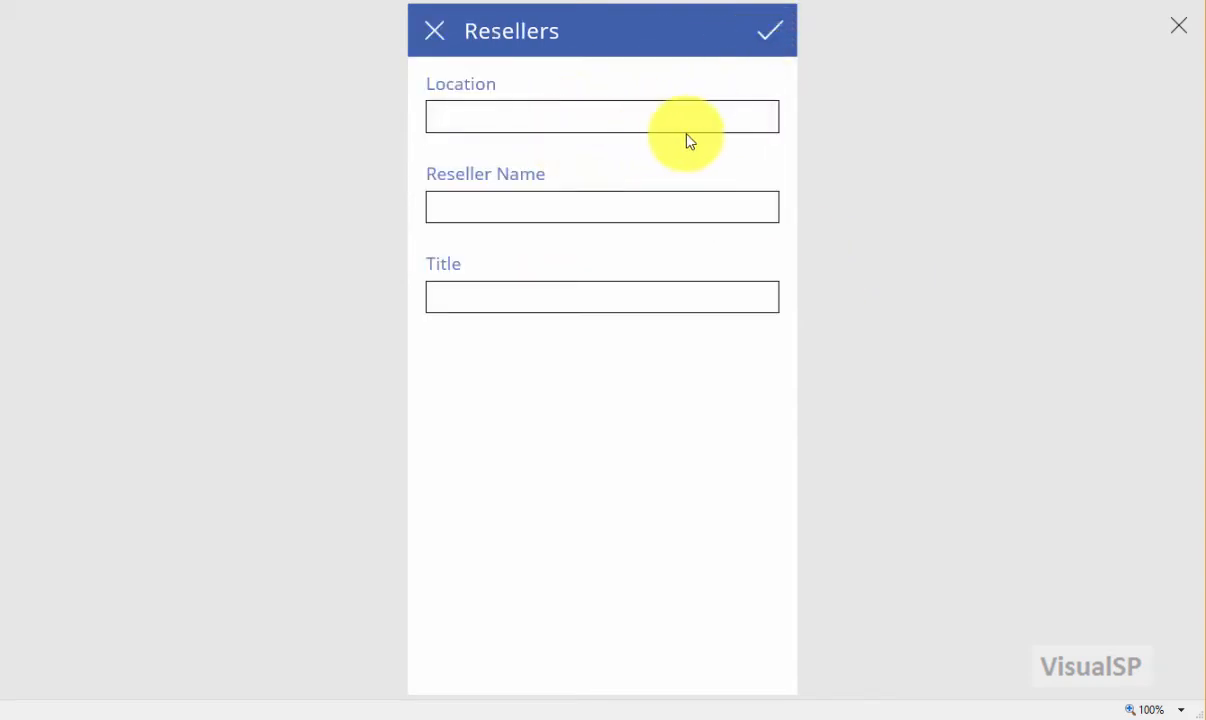
pyautogui.write('Contoso')
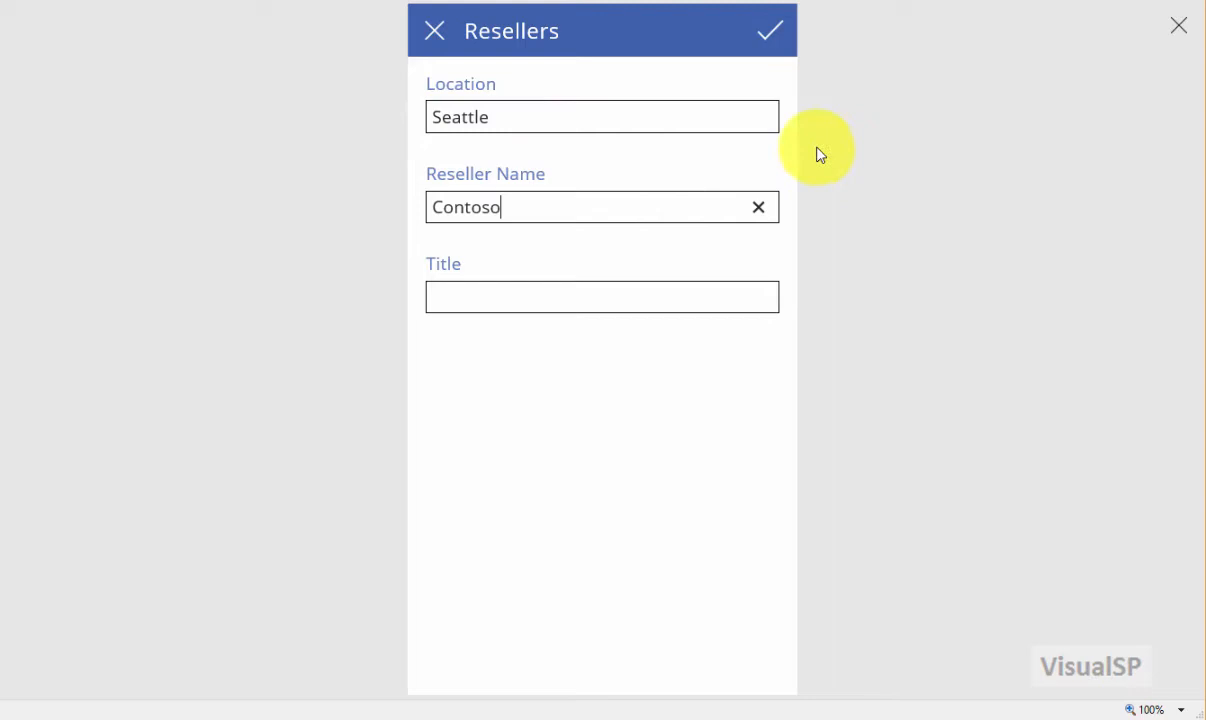
pyautogui.moveTo(808, 293)
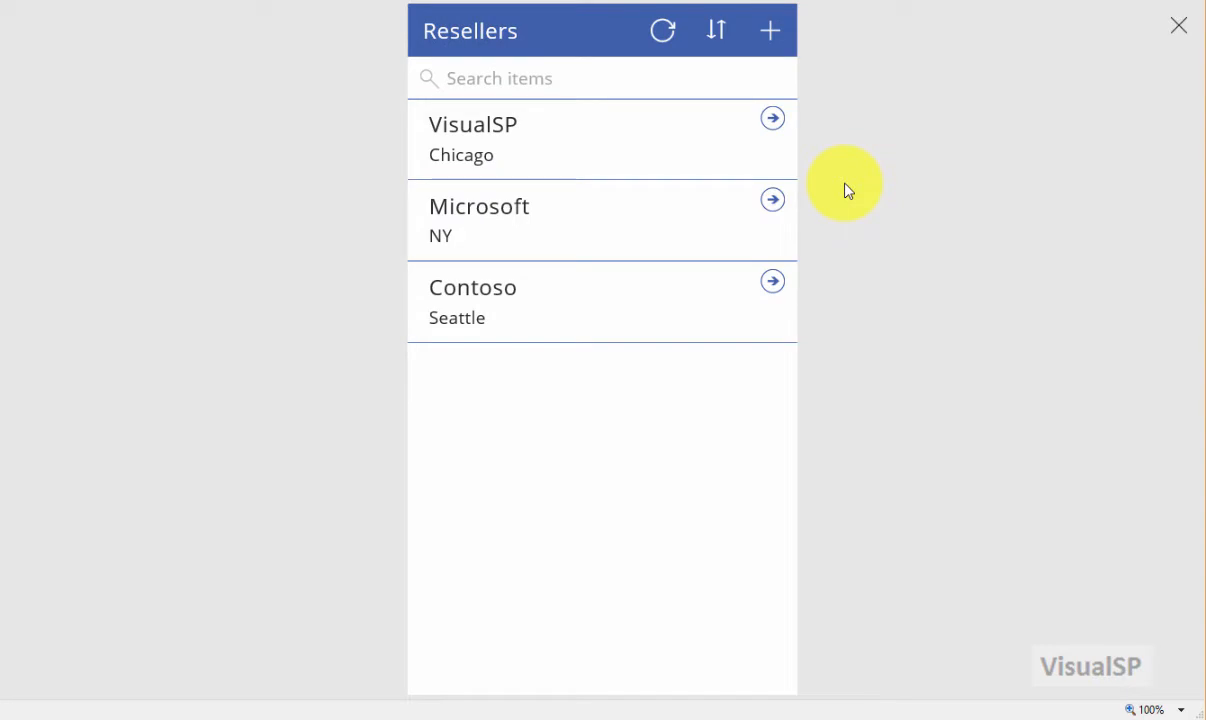
pyautogui.moveTo(1175, 27)
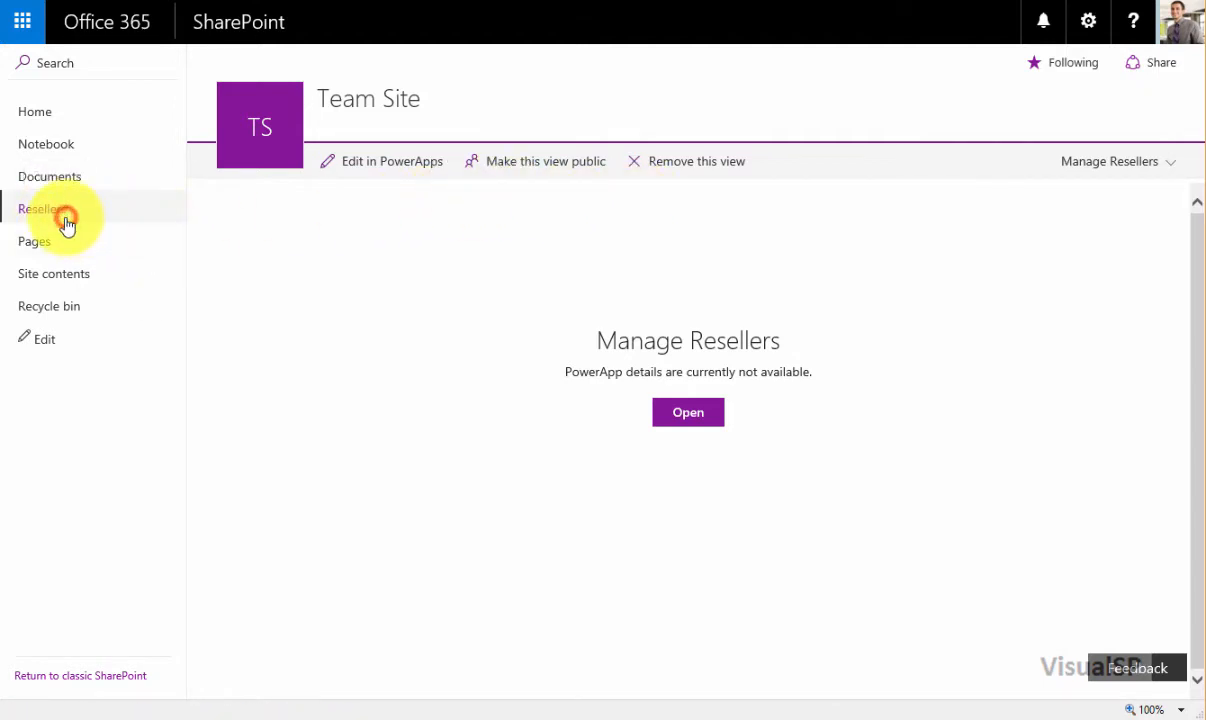
# Step: Go to the Resellers list in SharePoint Online
pyautogui.click(42, 208)
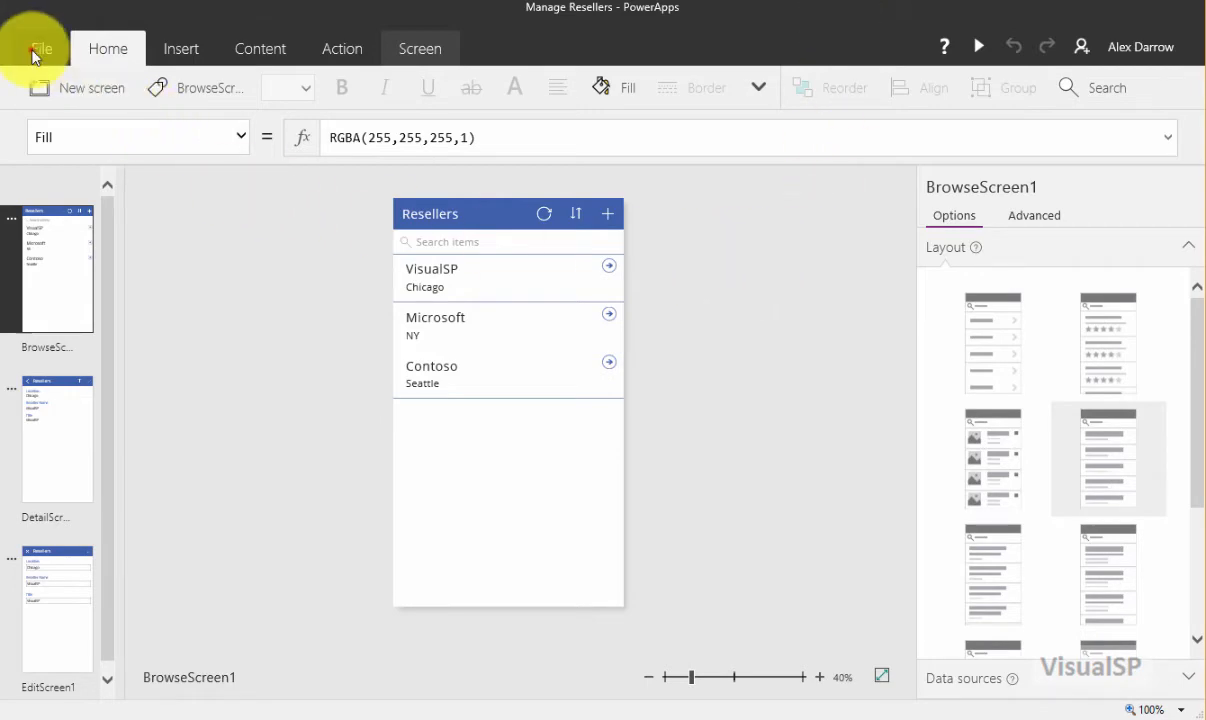
# Step: In App settings, give the icon a green background and show screen size and orientation
pyautogui.click(40, 48)
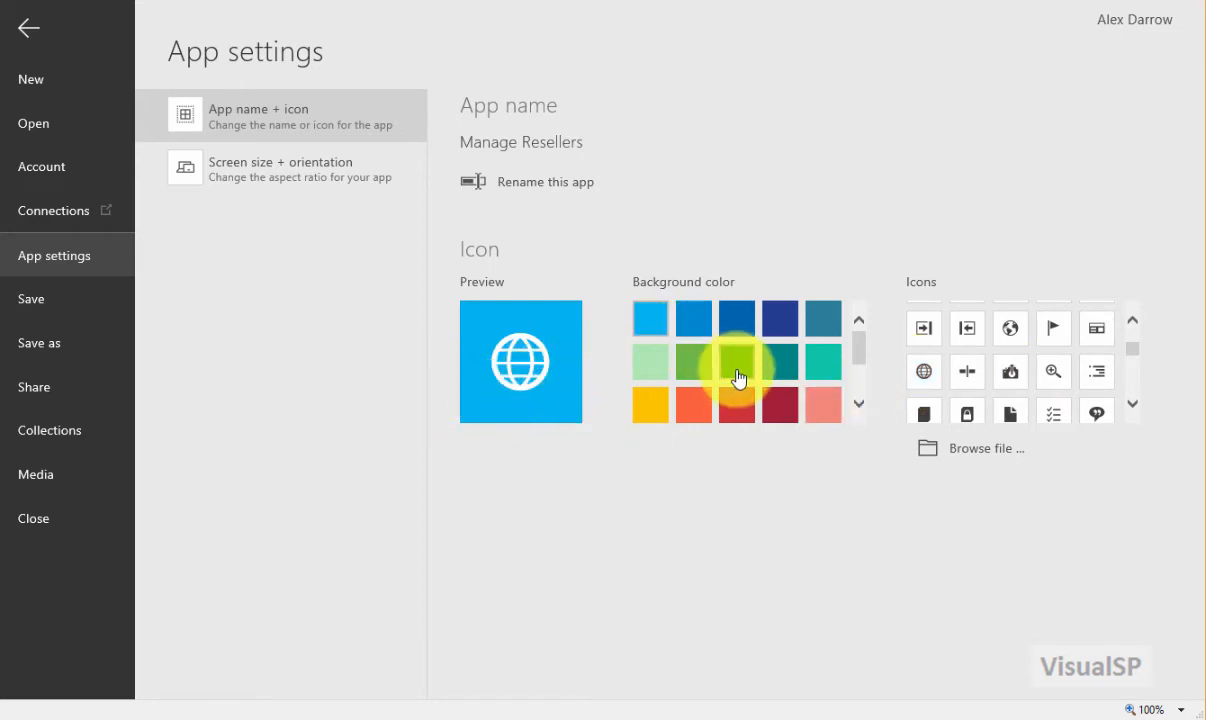
pyautogui.click(736, 361)
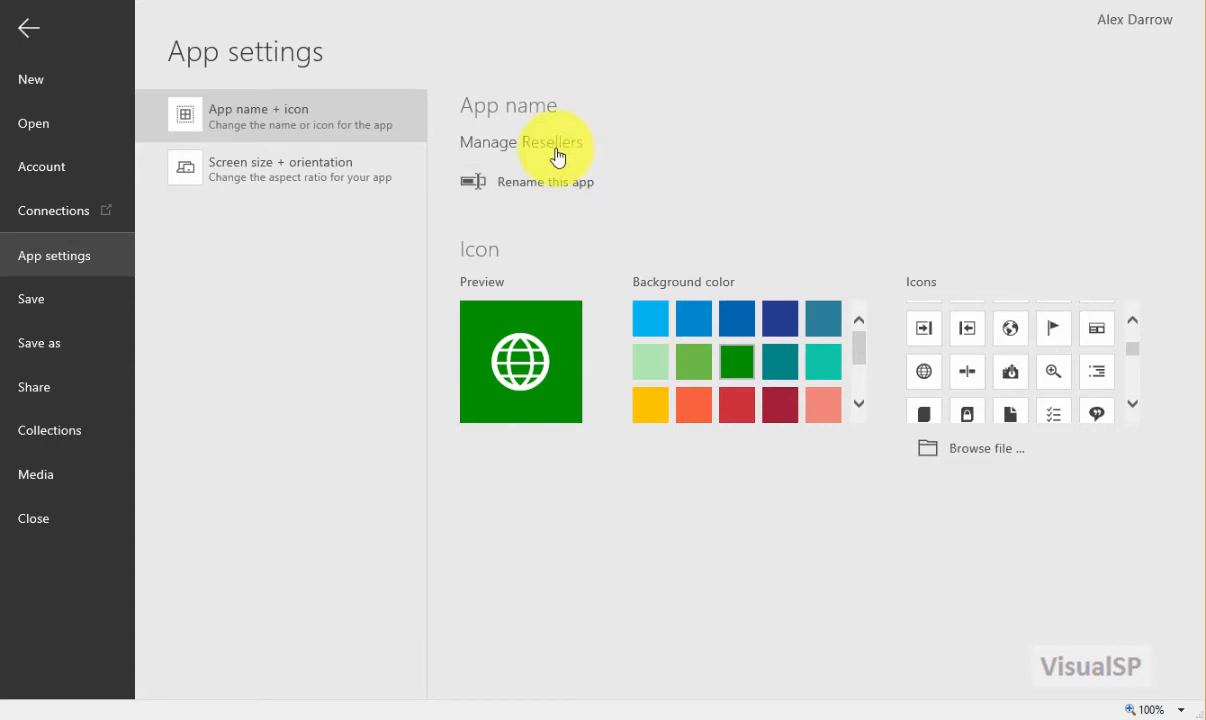
pyautogui.click(280, 168)
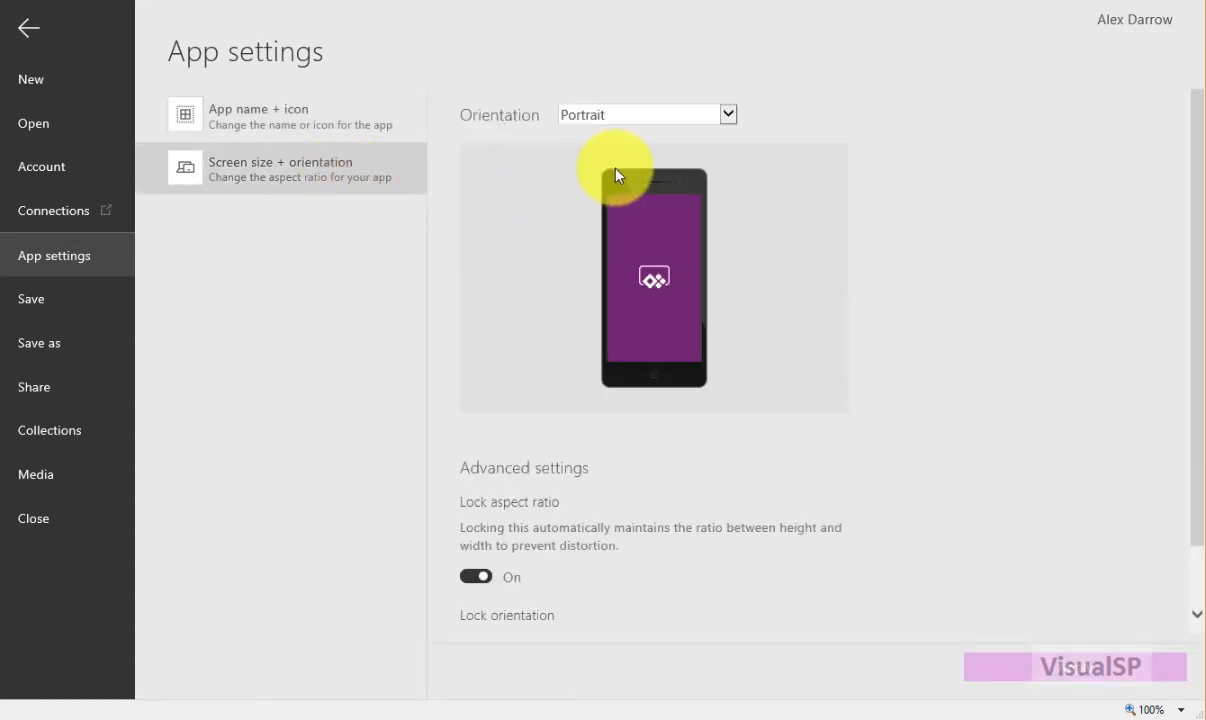
# Step: Set orientation to landscape then back to portrait, save the app, and return to the canvas
pyautogui.click(645, 114)
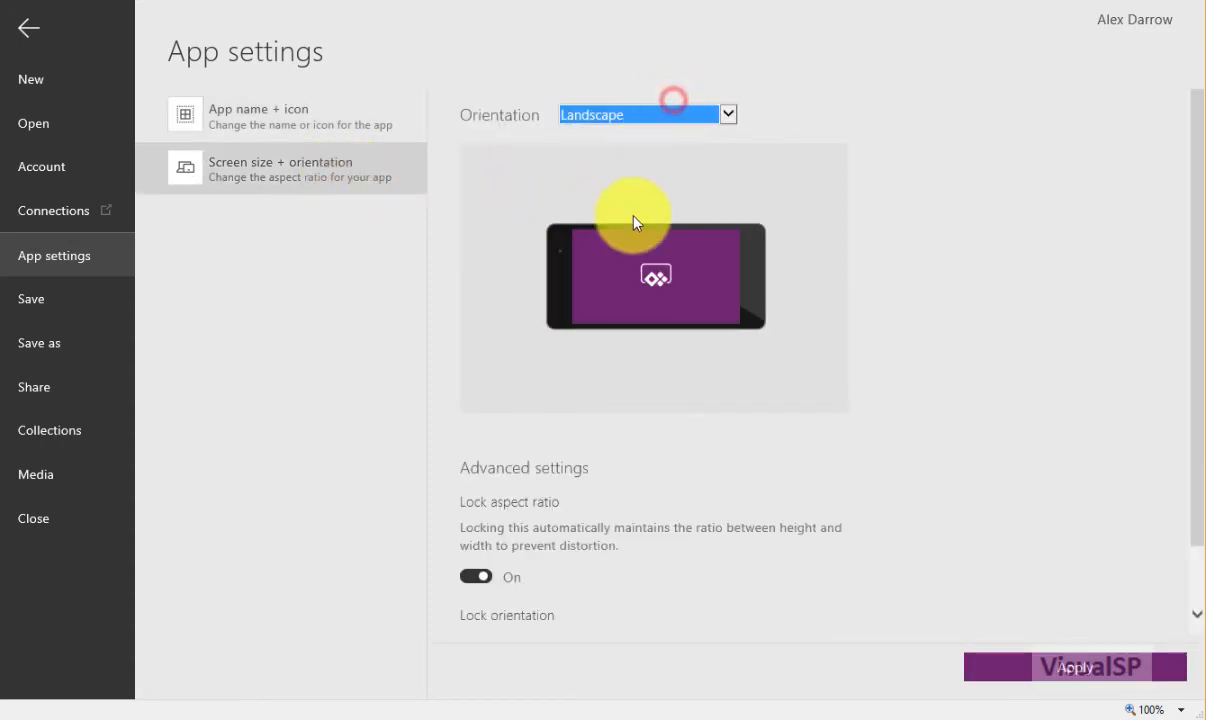
pyautogui.moveTo(667, 560)
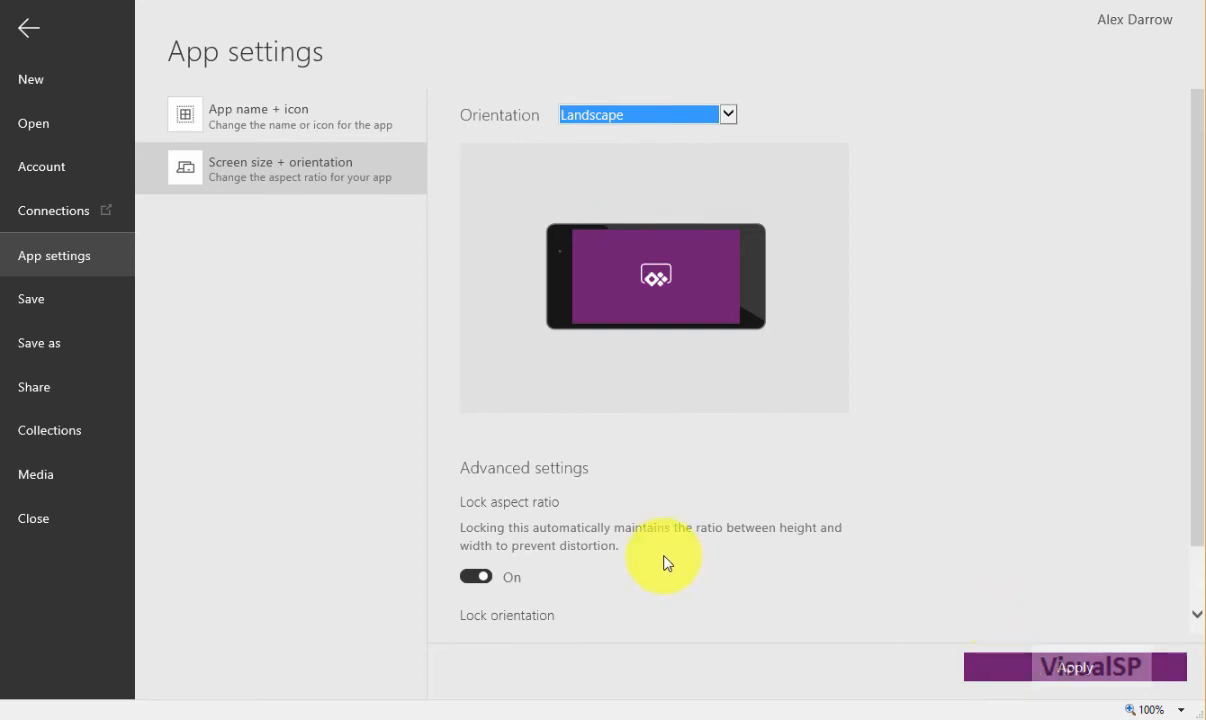
pyautogui.click(728, 114)
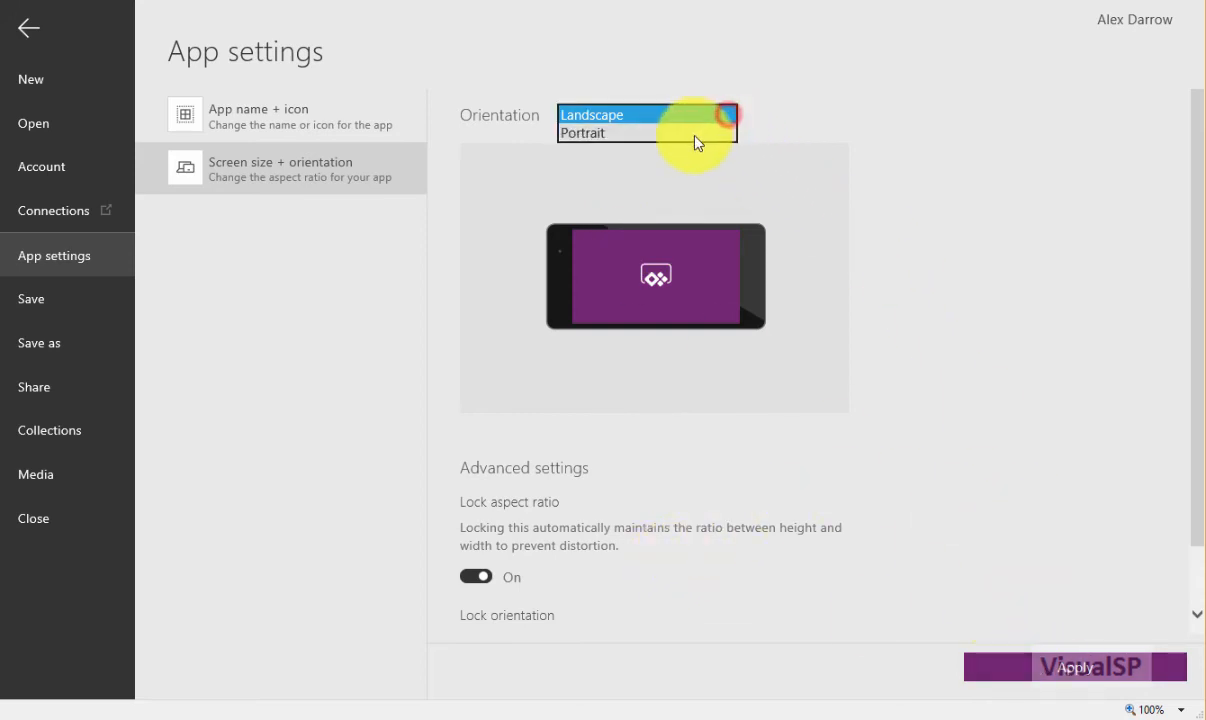
pyautogui.click(583, 133)
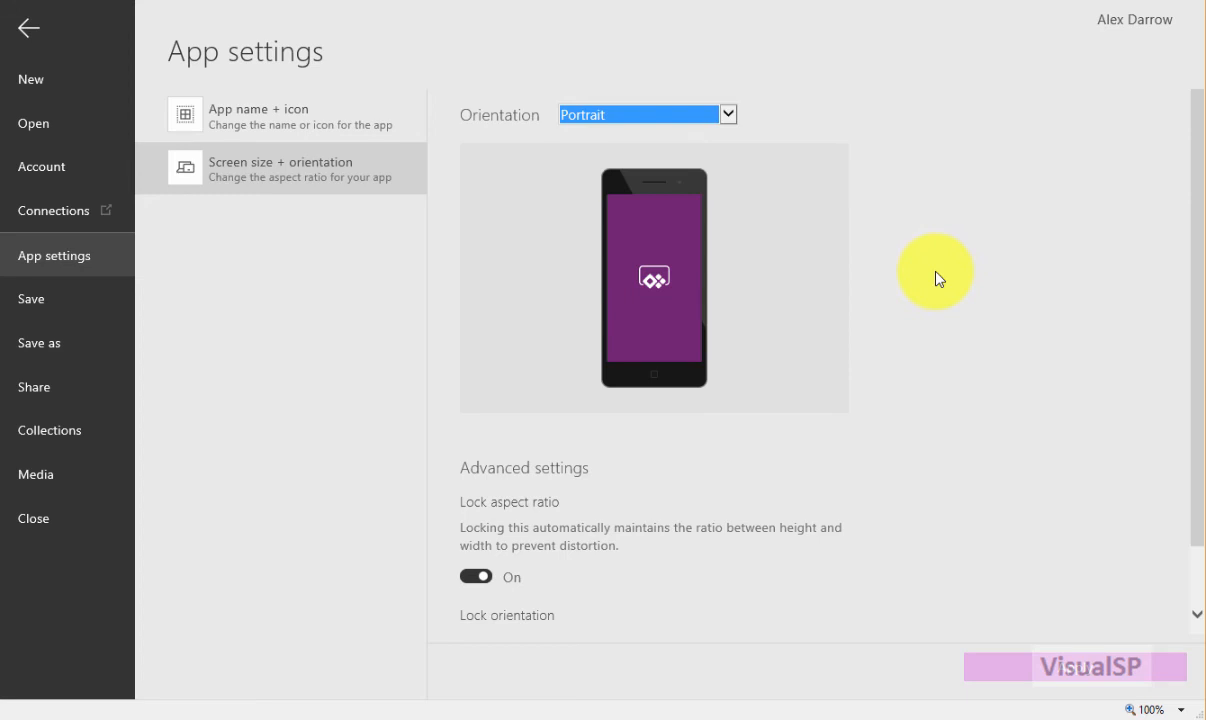
pyautogui.moveTo(40, 299)
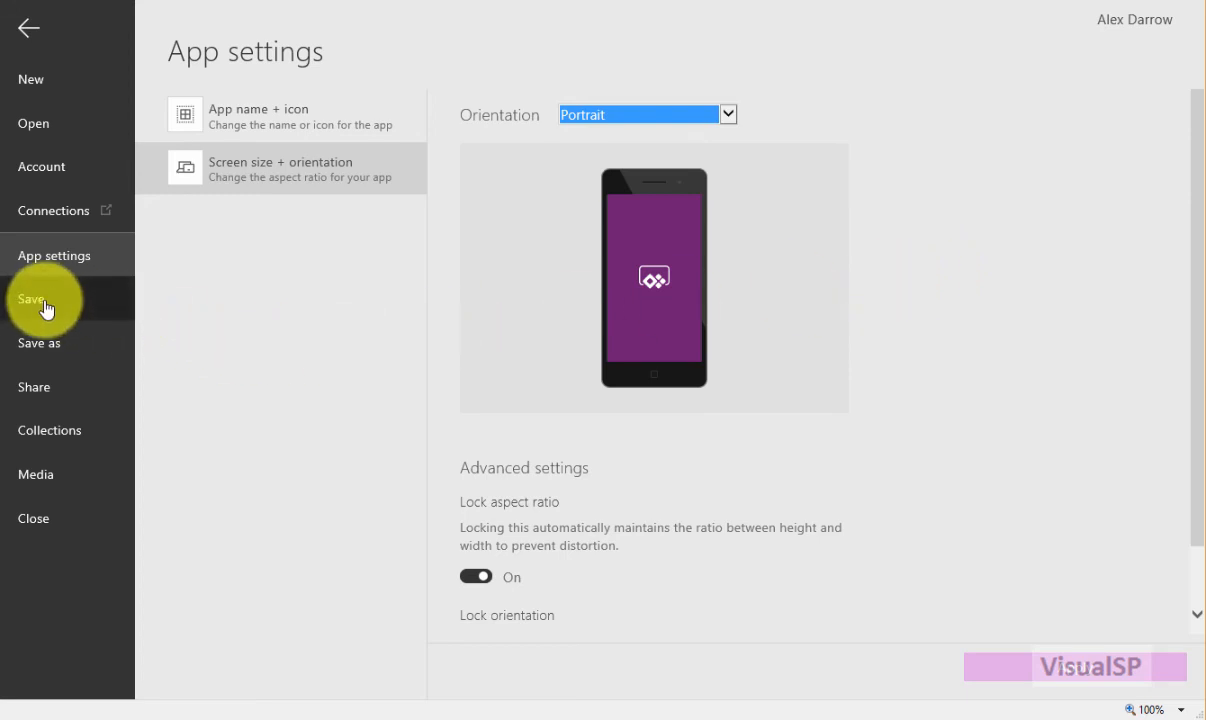
pyautogui.click(31, 298)
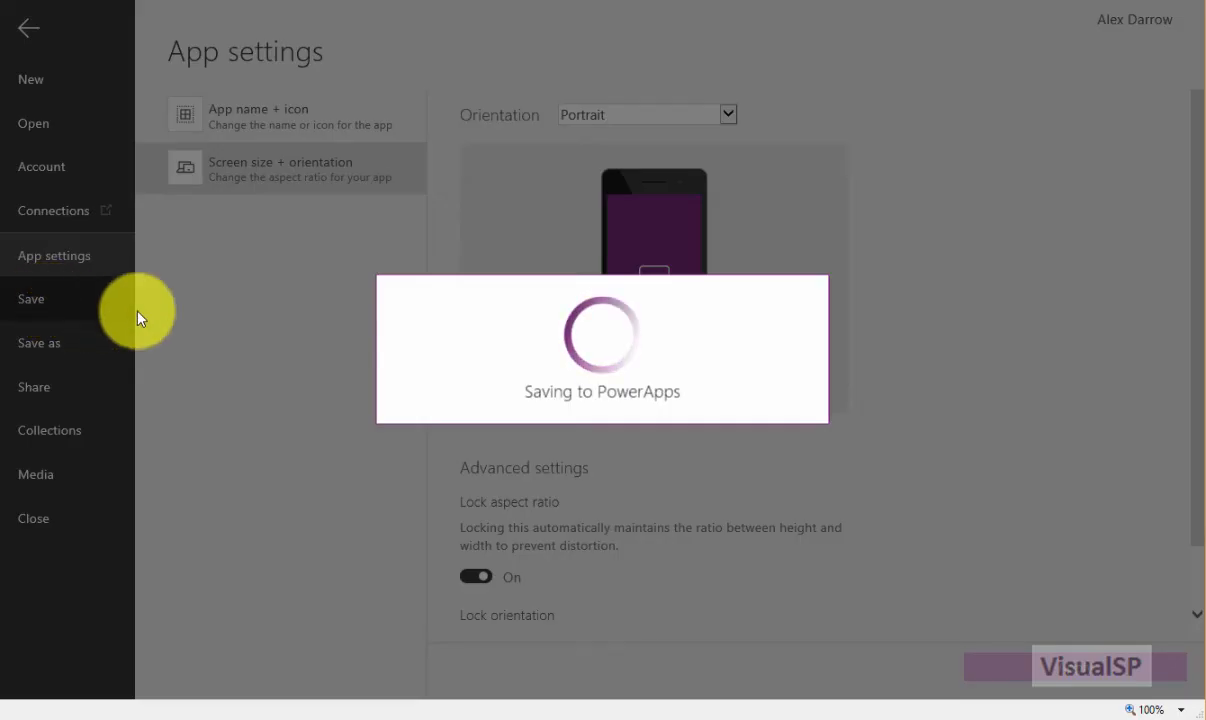
pyautogui.moveTo(790, 433)
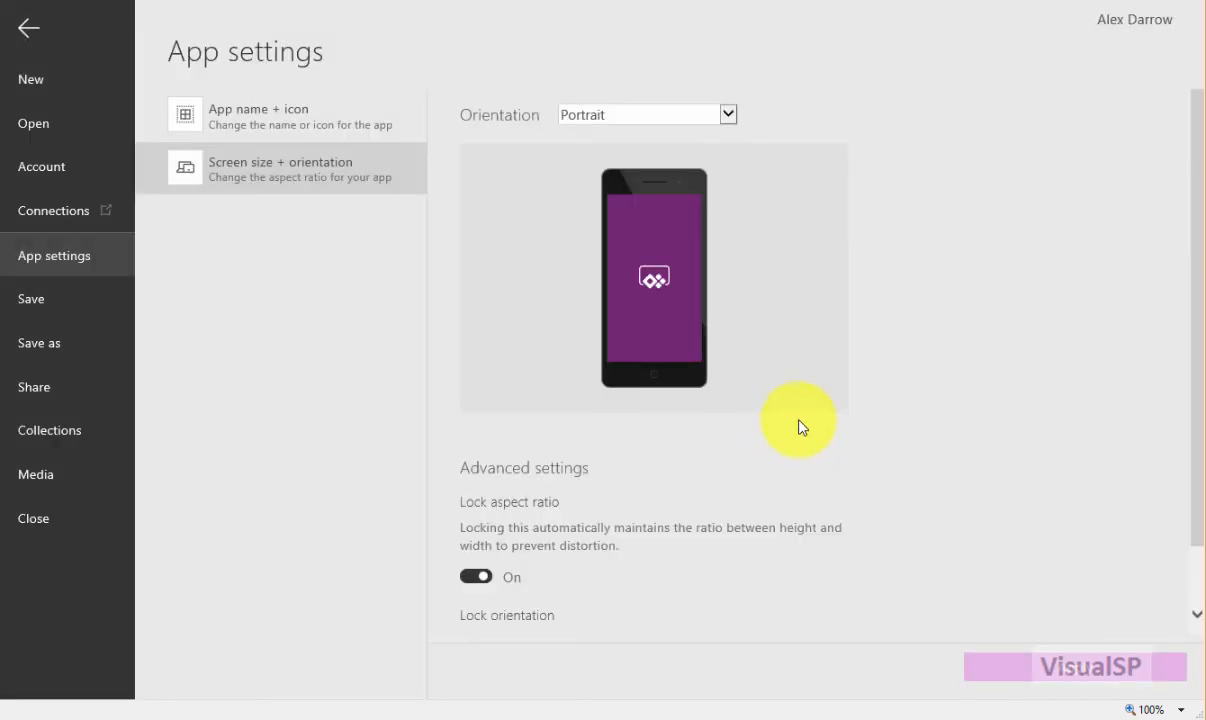
pyautogui.moveTo(951, 289)
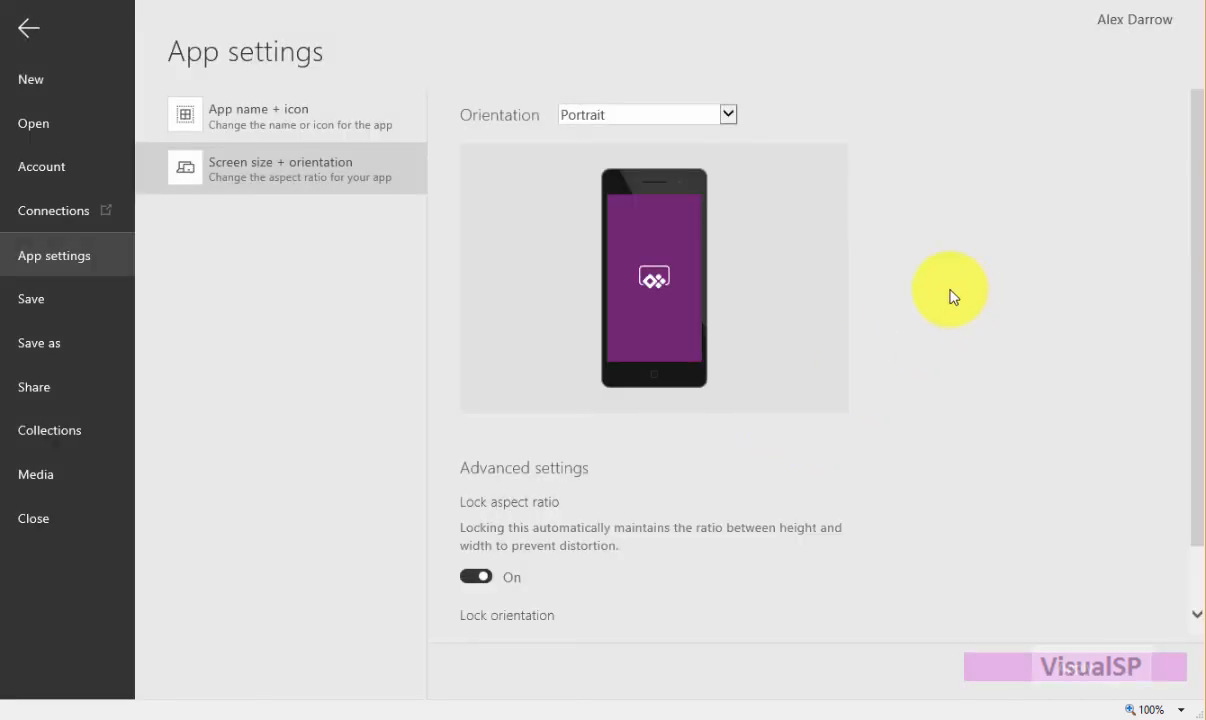
pyautogui.click(28, 27)
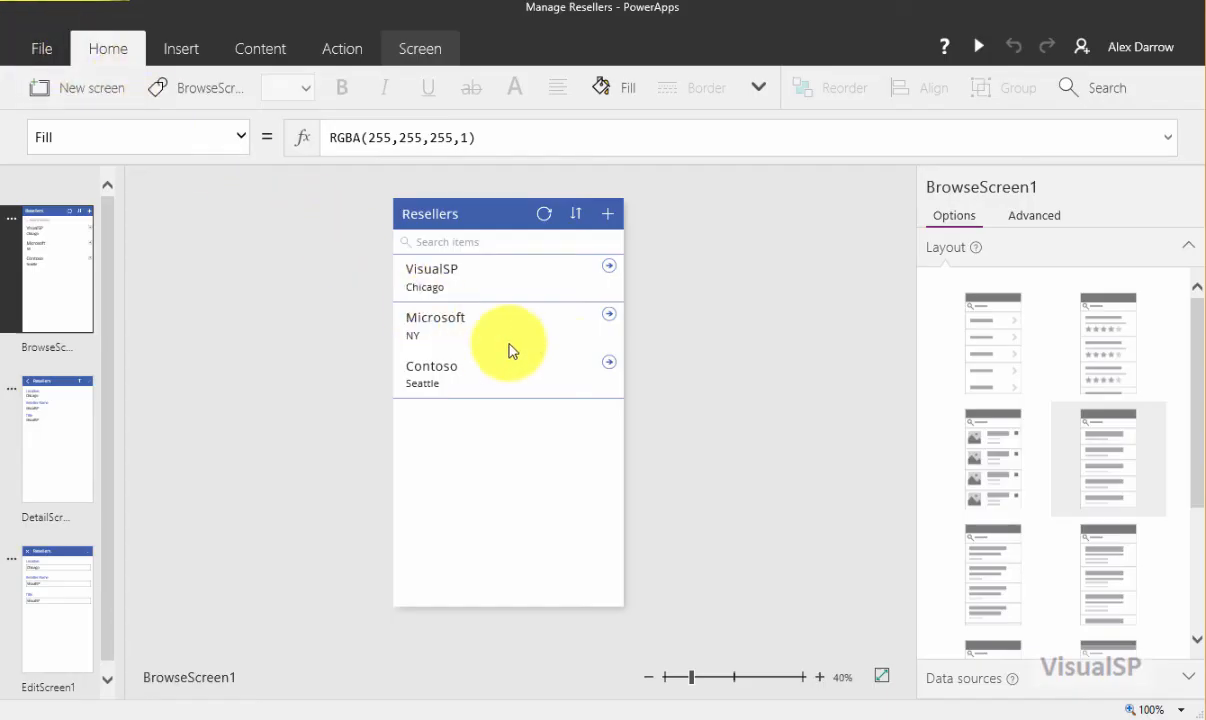
pyautogui.moveTo(745, 373)
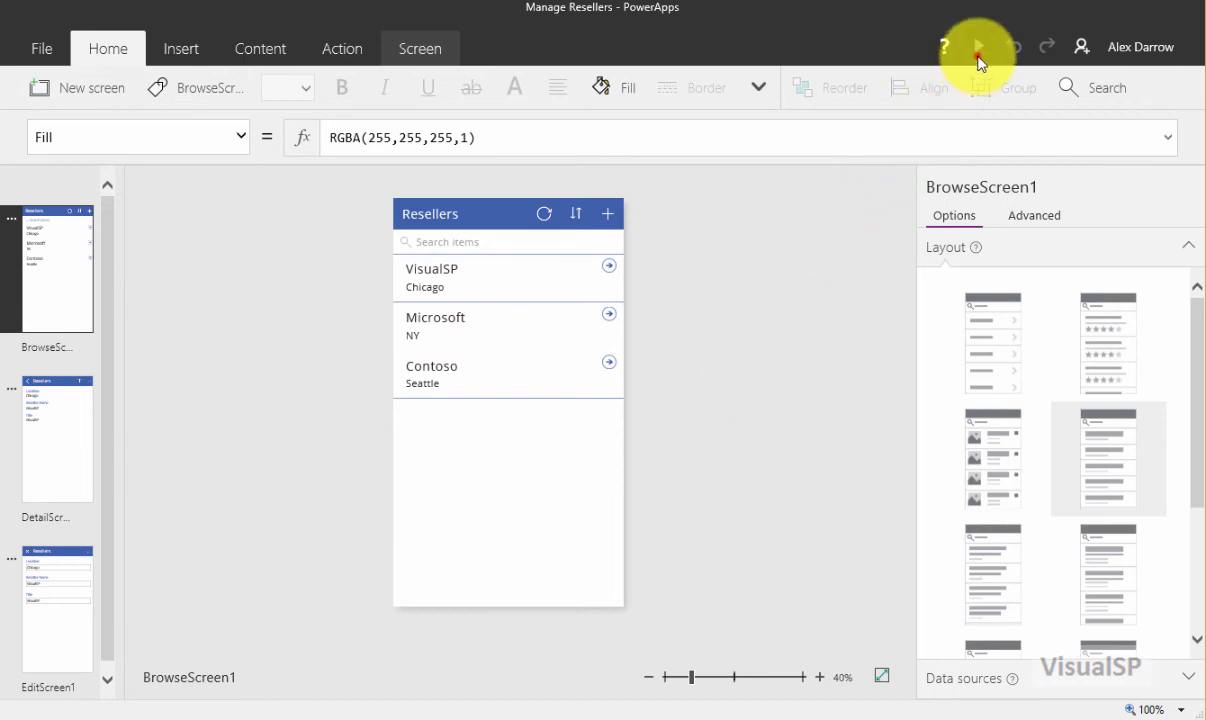
# Step: Run the app in preview to see VisualSP, Microsoft and Contoso listed
pyautogui.click(977, 47)
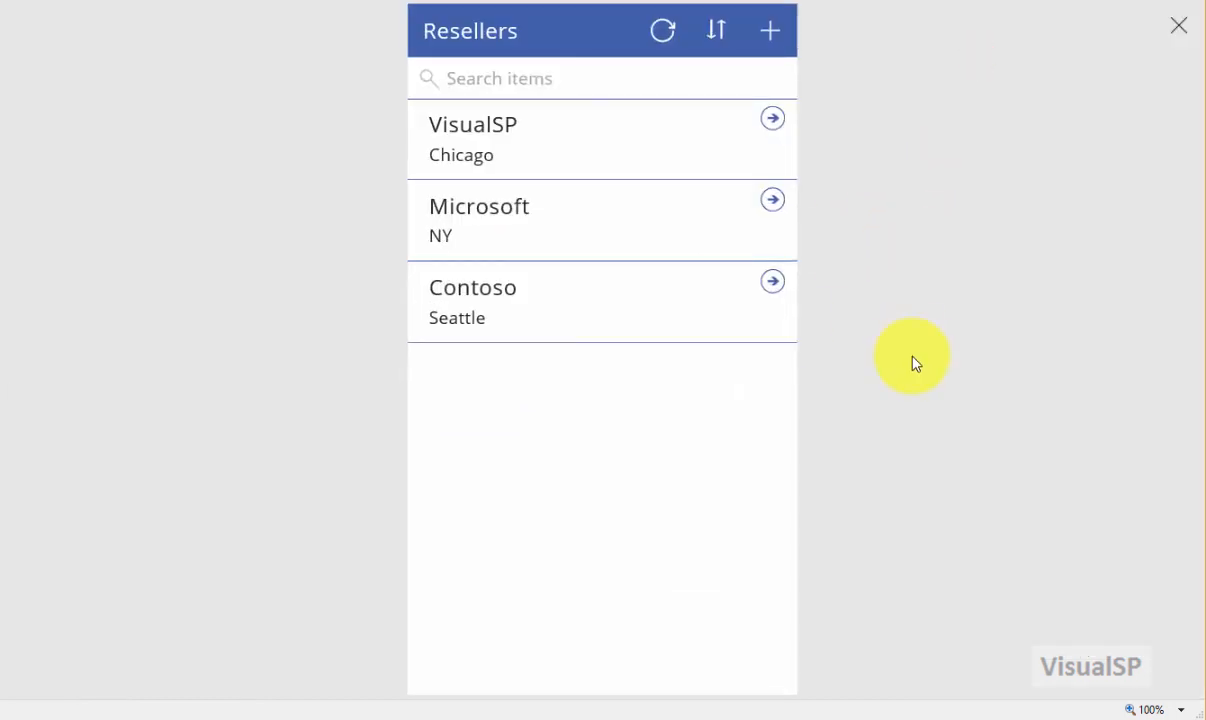